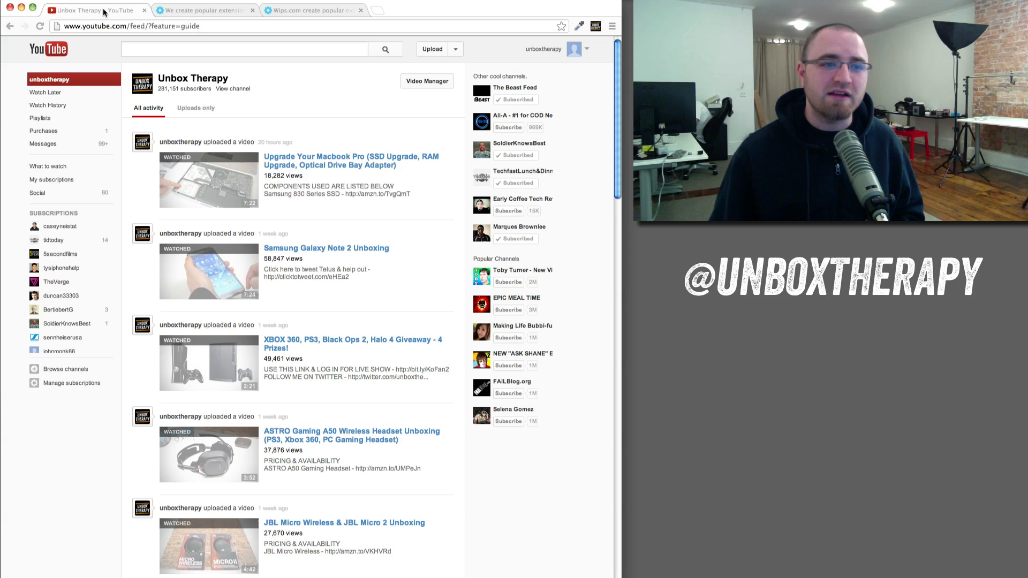
Show the Unbox Therapy extension's dropdown of latest uploads with view counts and dates.
{"action": "left_click", "coordinate": [204, 10]}
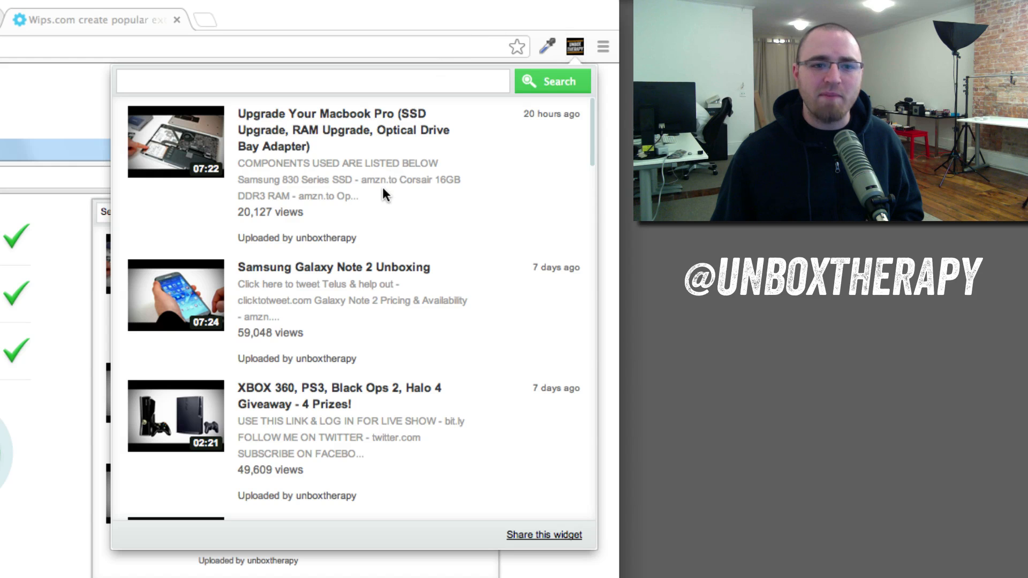
Browse the uploads list back to older videos, then open the Macbook Pro upgrade video.
{"action": "scroll", "scroll_direction": "down", "scroll_amount": 3}
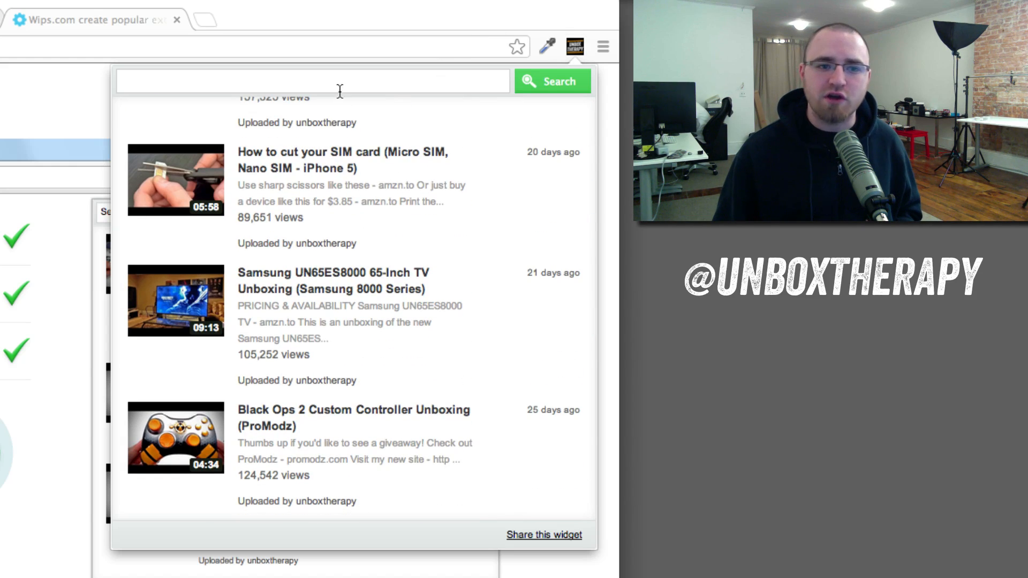
{"action": "scroll", "scroll_direction": "down", "scroll_amount": 3}
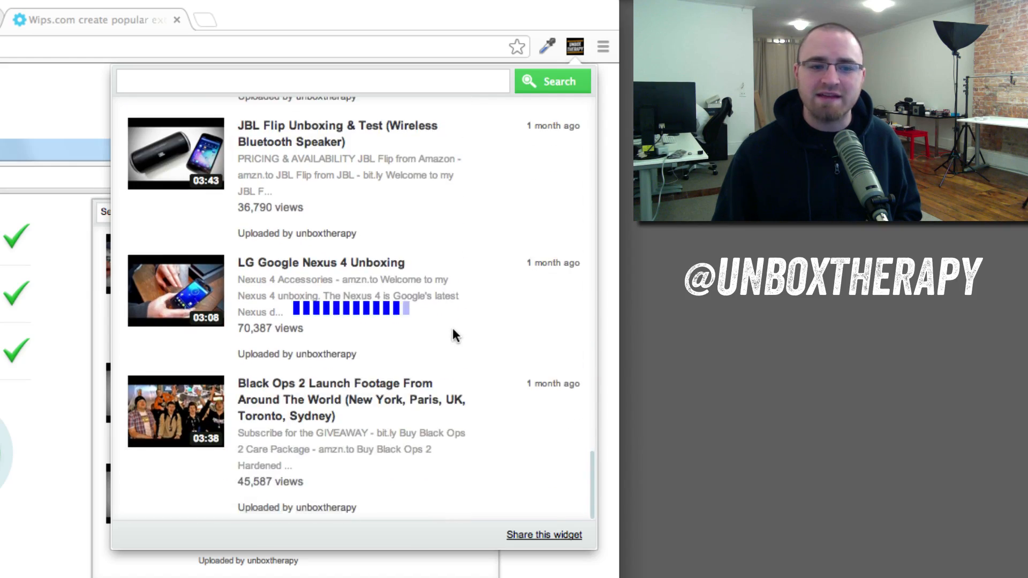
{"action": "scroll", "scroll_direction": "down", "scroll_amount": 3}
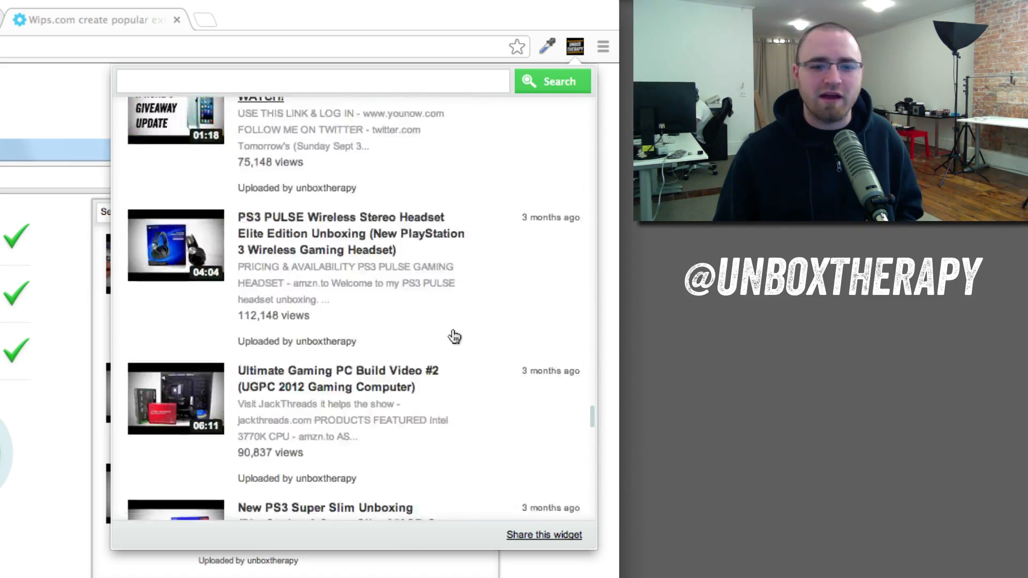
{"action": "scroll", "scroll_direction": "down", "scroll_amount": 3}
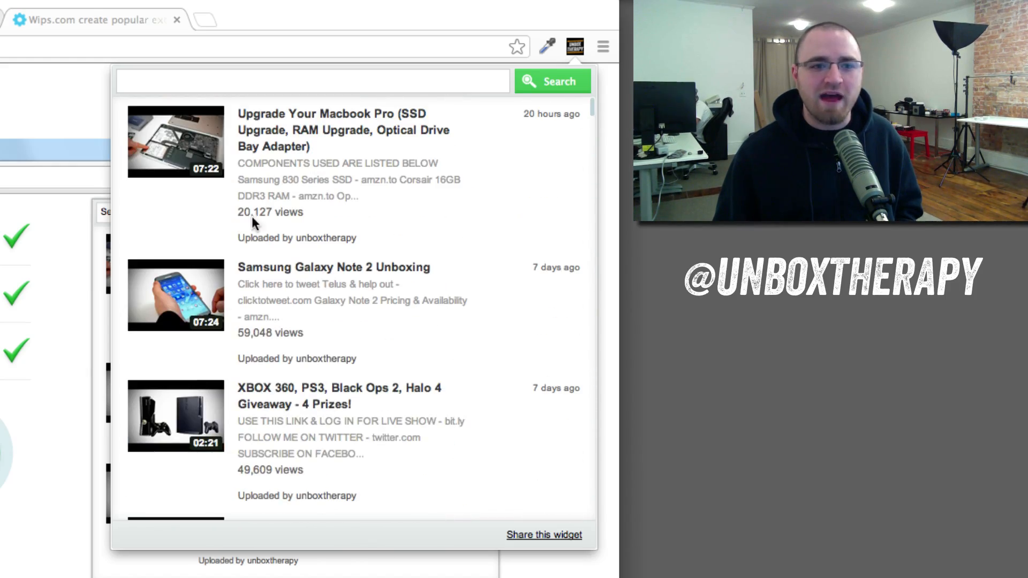
{"action": "mouse_move", "coordinate": [174, 141]}
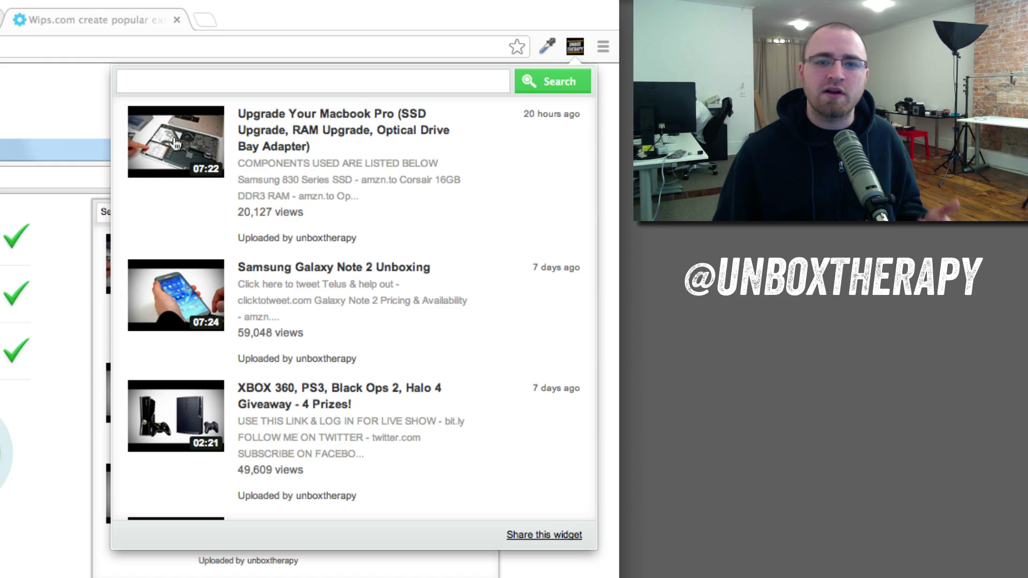
{"action": "left_click", "coordinate": [226, 20]}
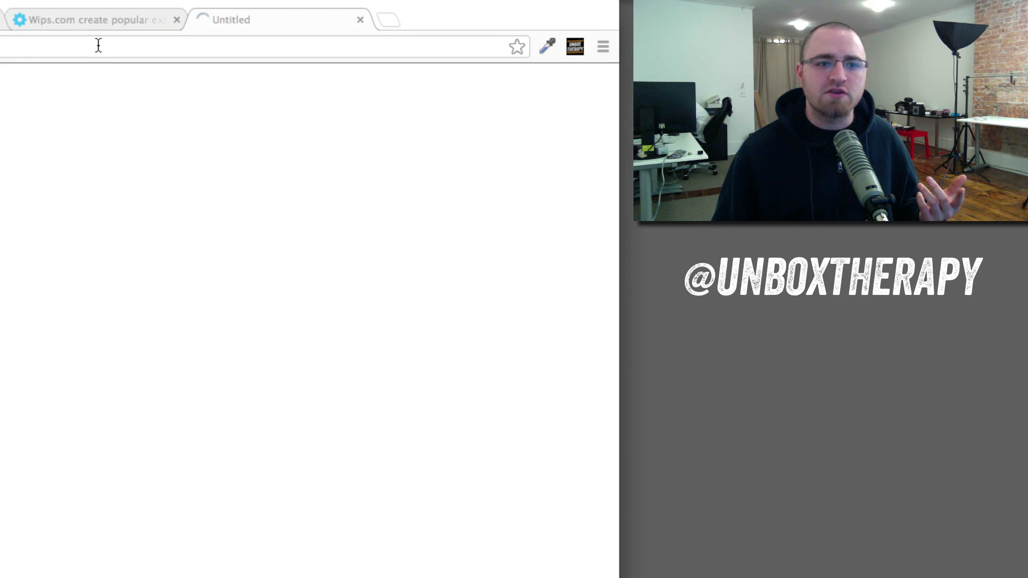
Close the new Untitled video tab to return to the Wips.com extension page.
{"action": "left_click", "coordinate": [92, 19]}
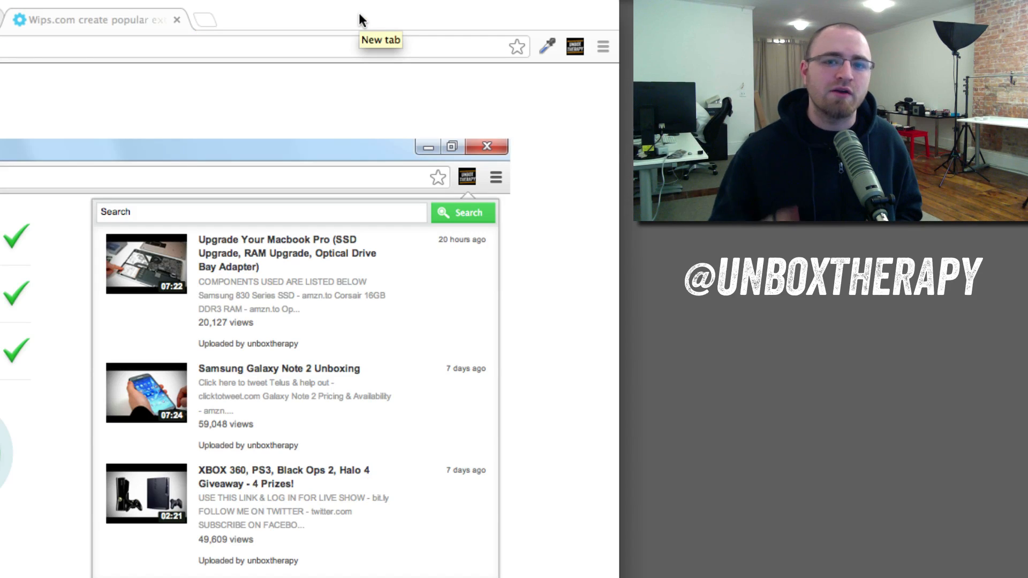
{"action": "mouse_move", "coordinate": [565, 82]}
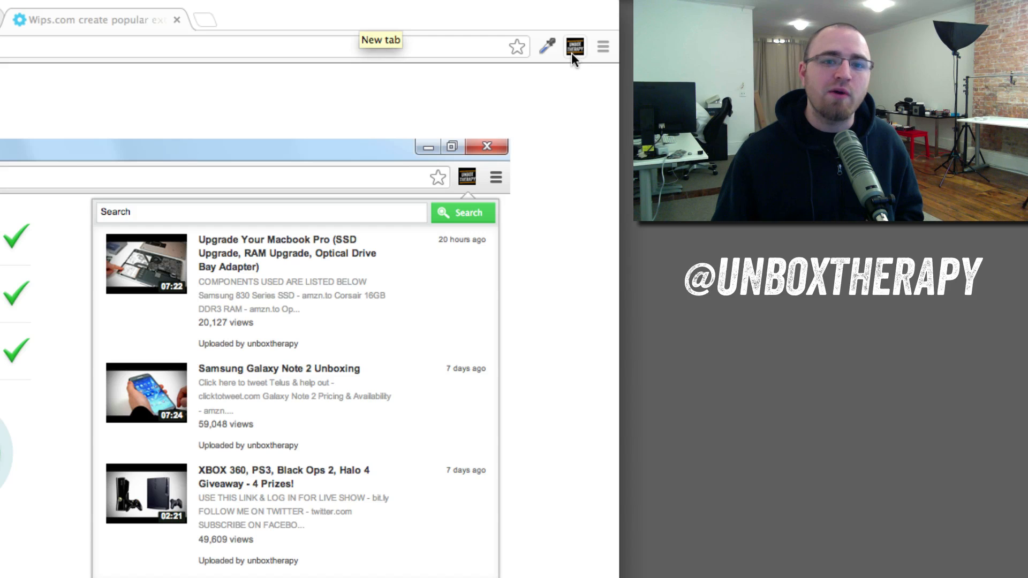
{"action": "mouse_move", "coordinate": [579, 58]}
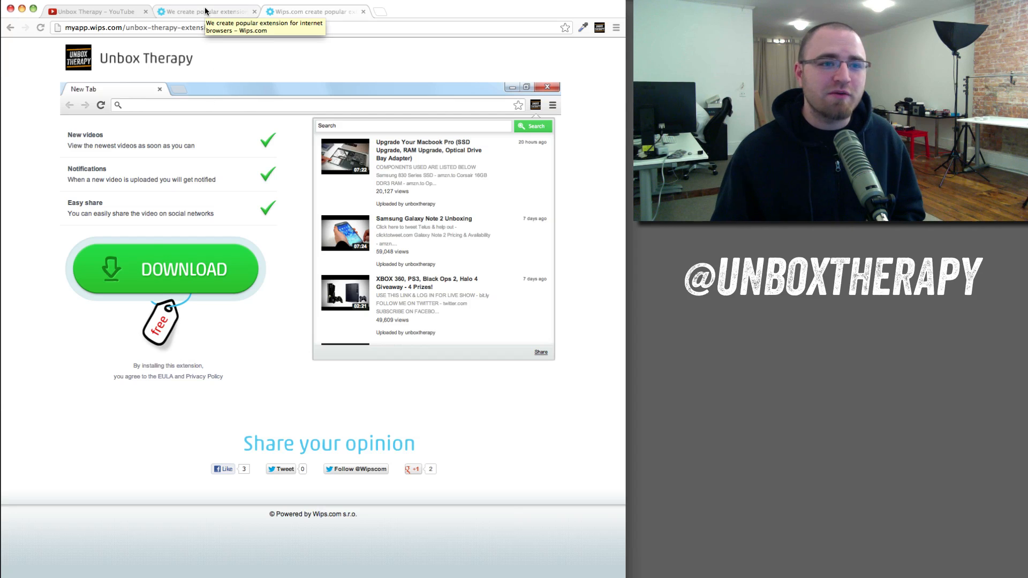
{"action": "left_click", "coordinate": [206, 11]}
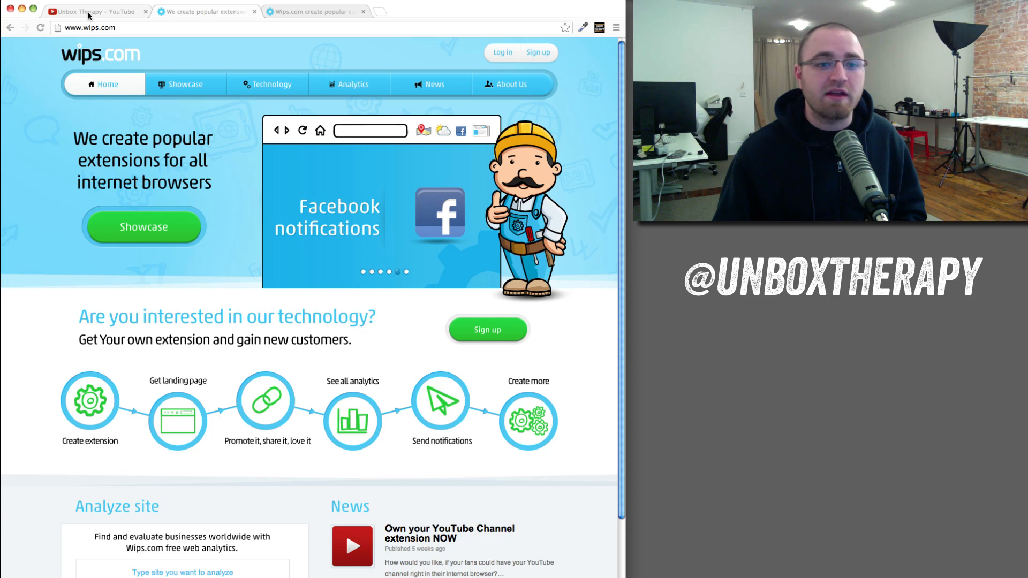
{"action": "left_click", "coordinate": [95, 11]}
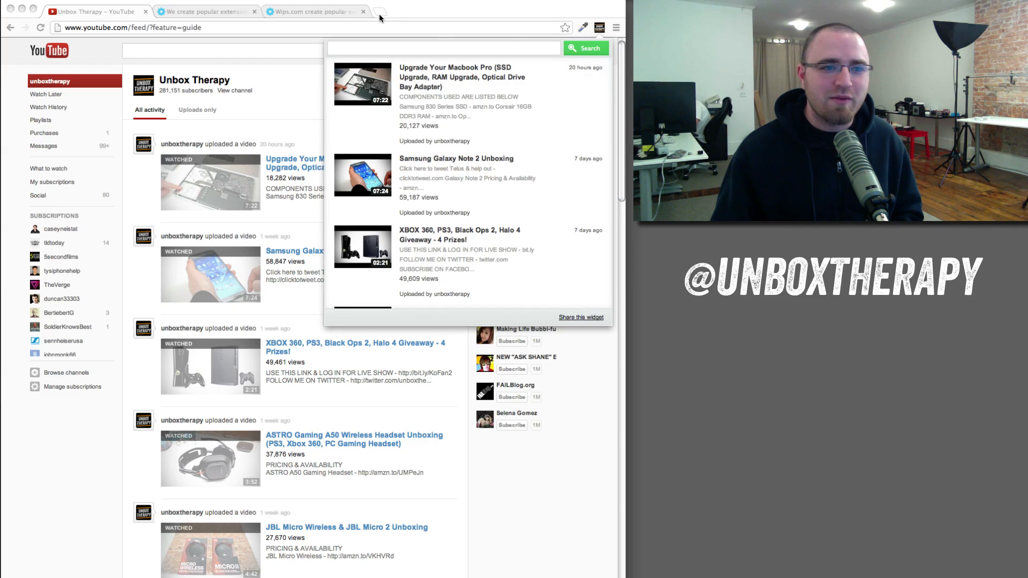
{"action": "left_click", "coordinate": [316, 12]}
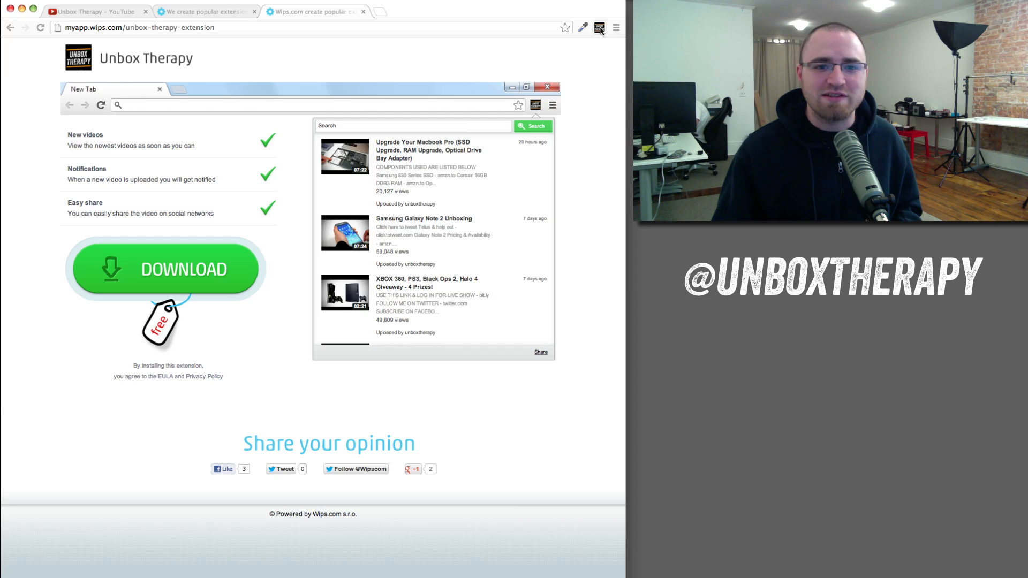